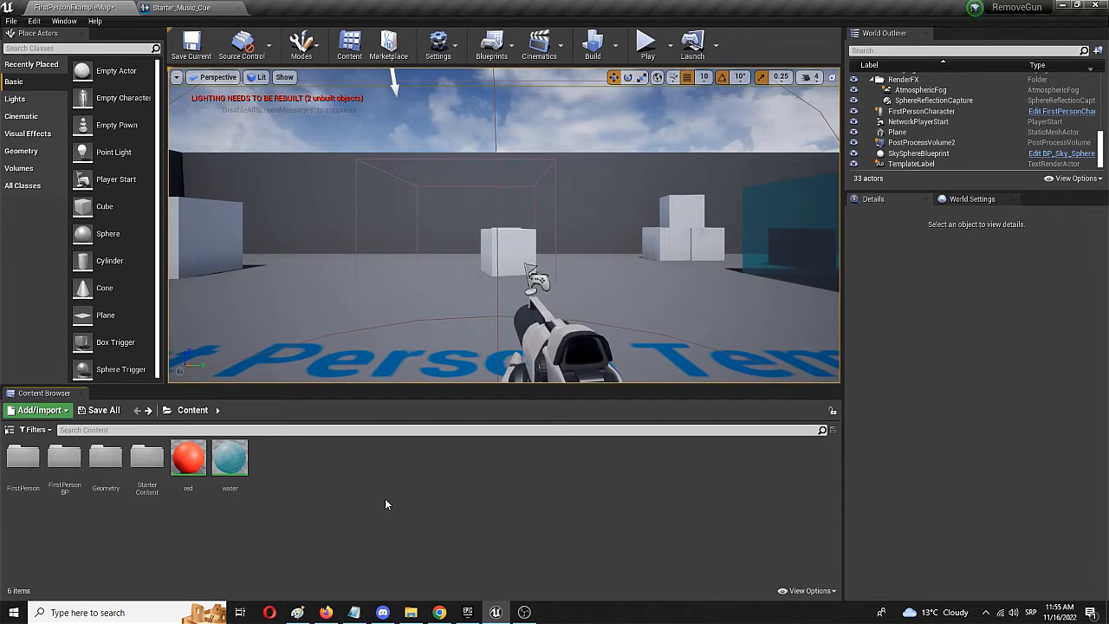
mouse_move(395, 426)
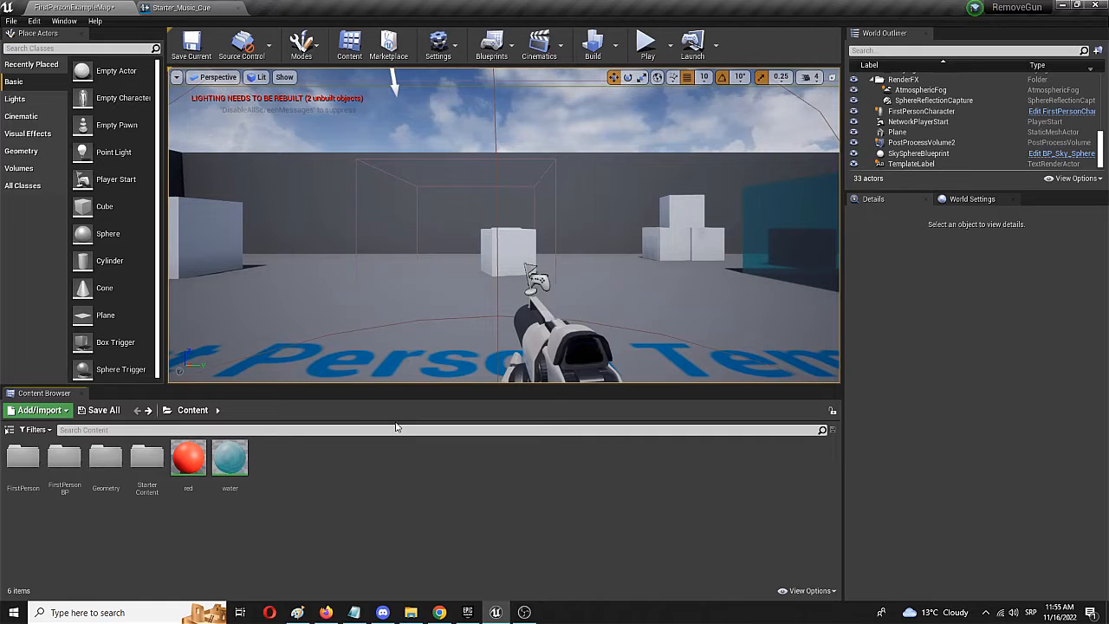
mouse_move(513, 482)
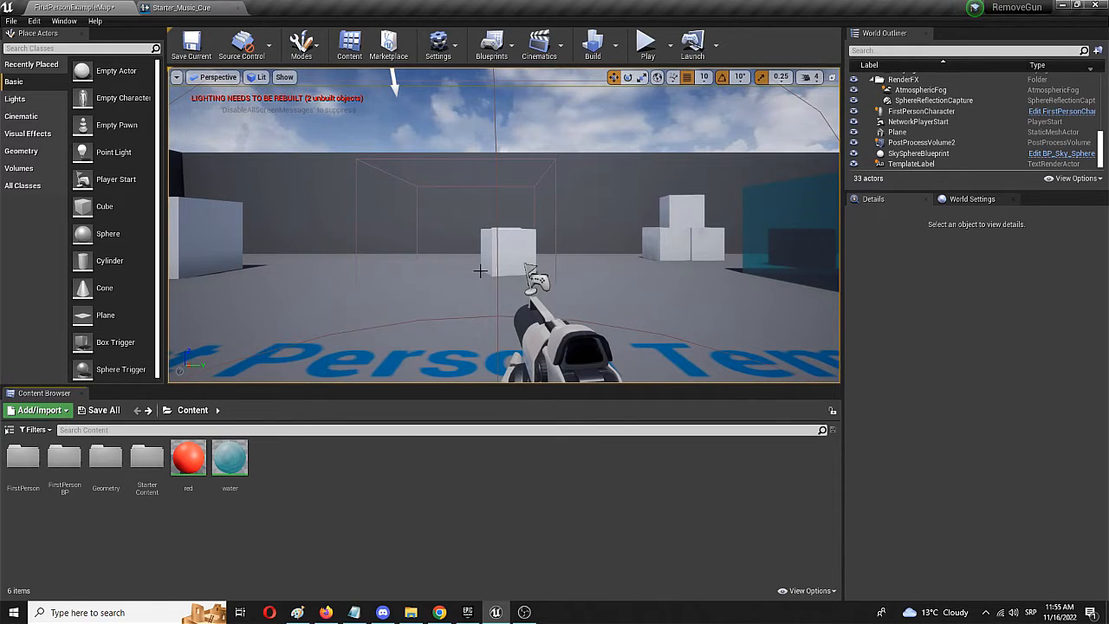
mouse_move(402, 232)
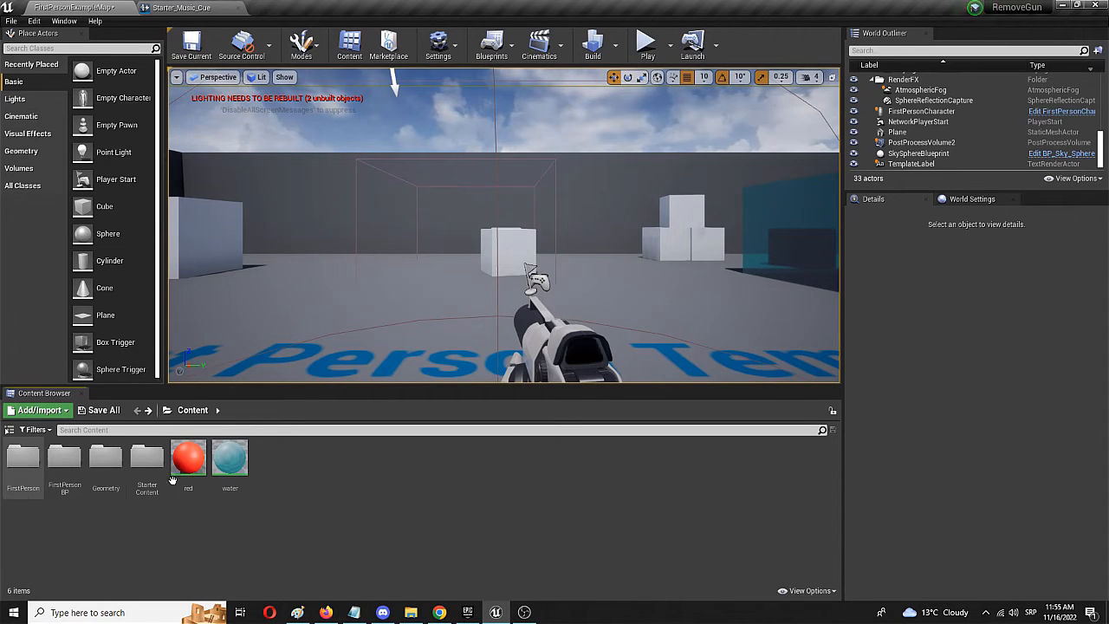
mouse_move(145, 454)
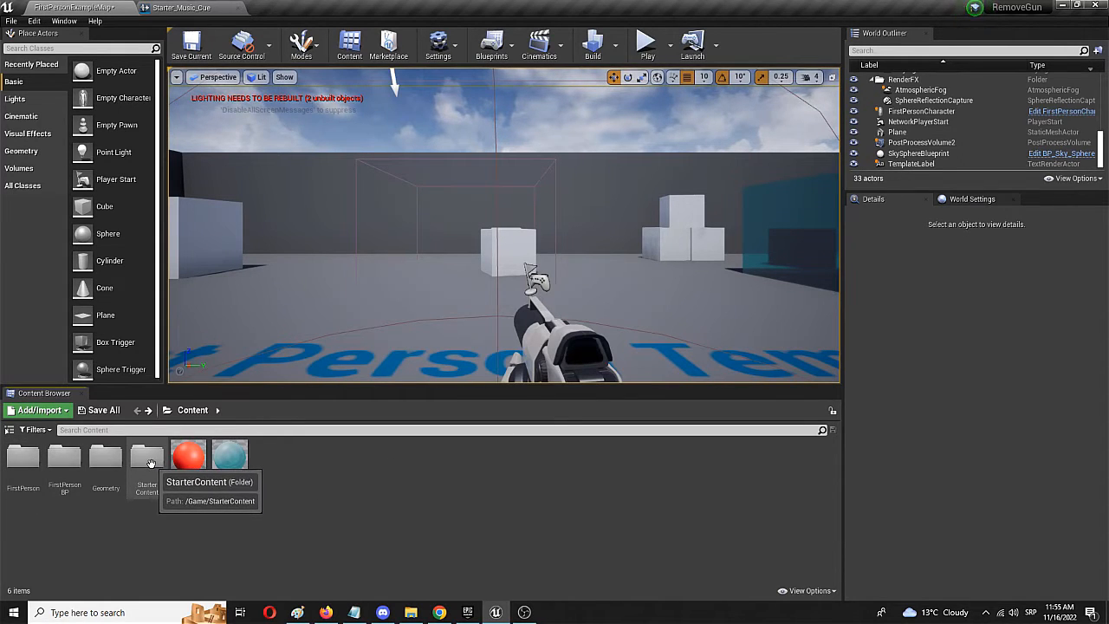
Browse into StarterContent's Audio folder and preview the Starter_Music_Cue sound
double_click(146, 454)
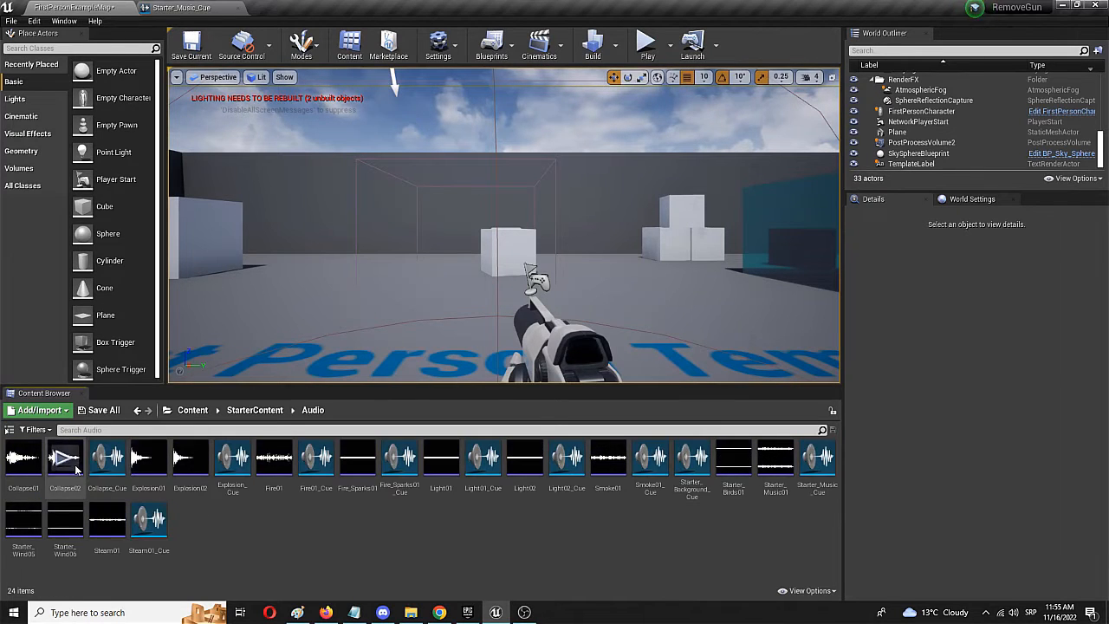
mouse_move(814, 458)
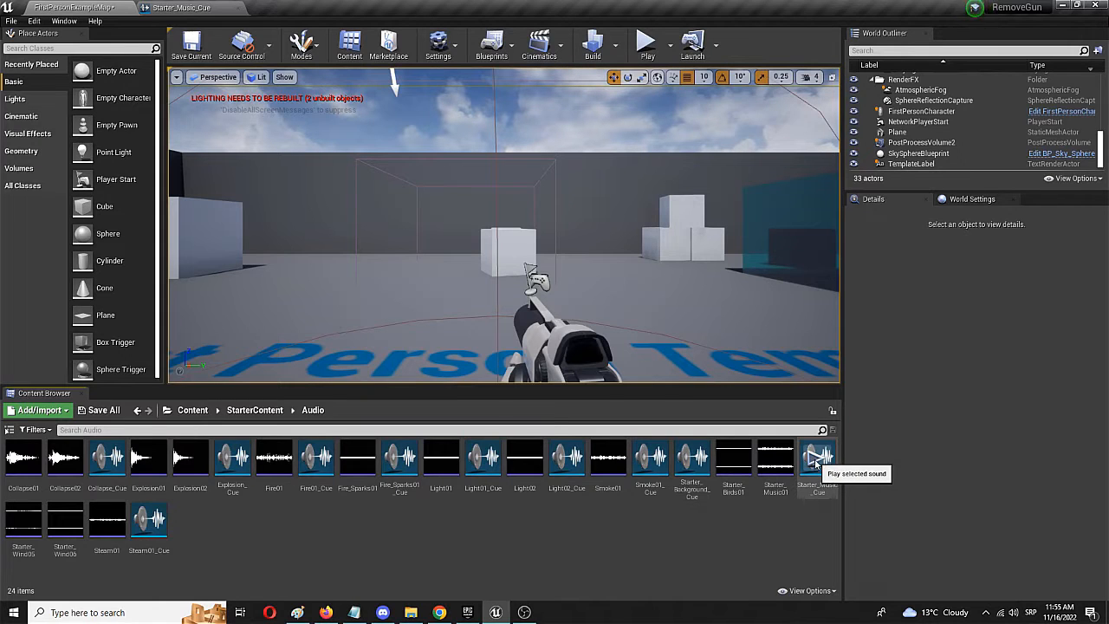
left_click(814, 457)
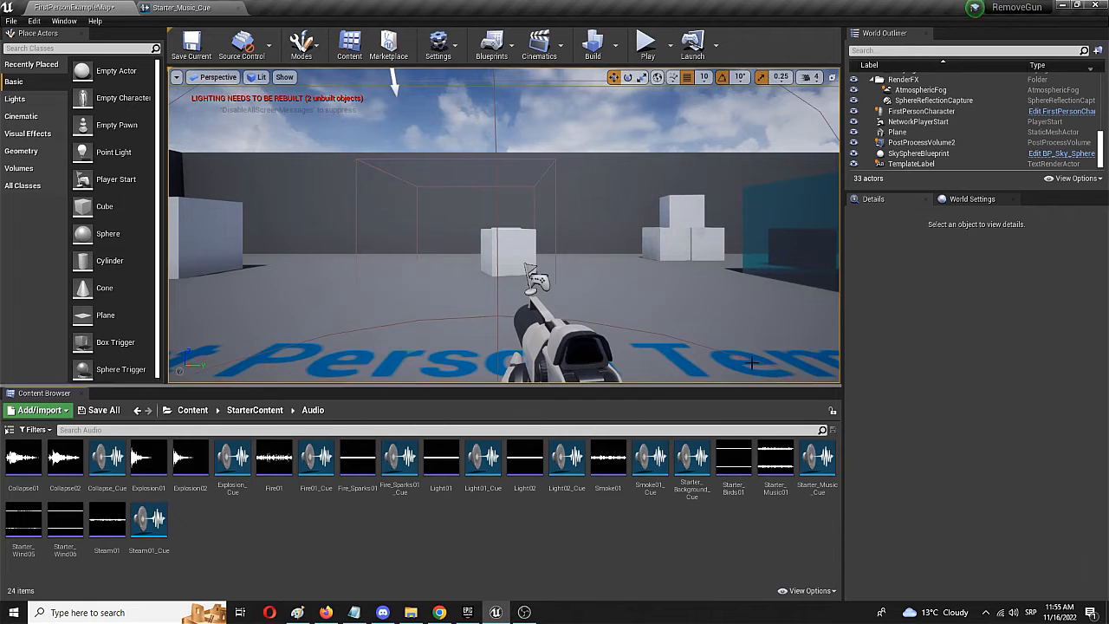
mouse_move(568, 426)
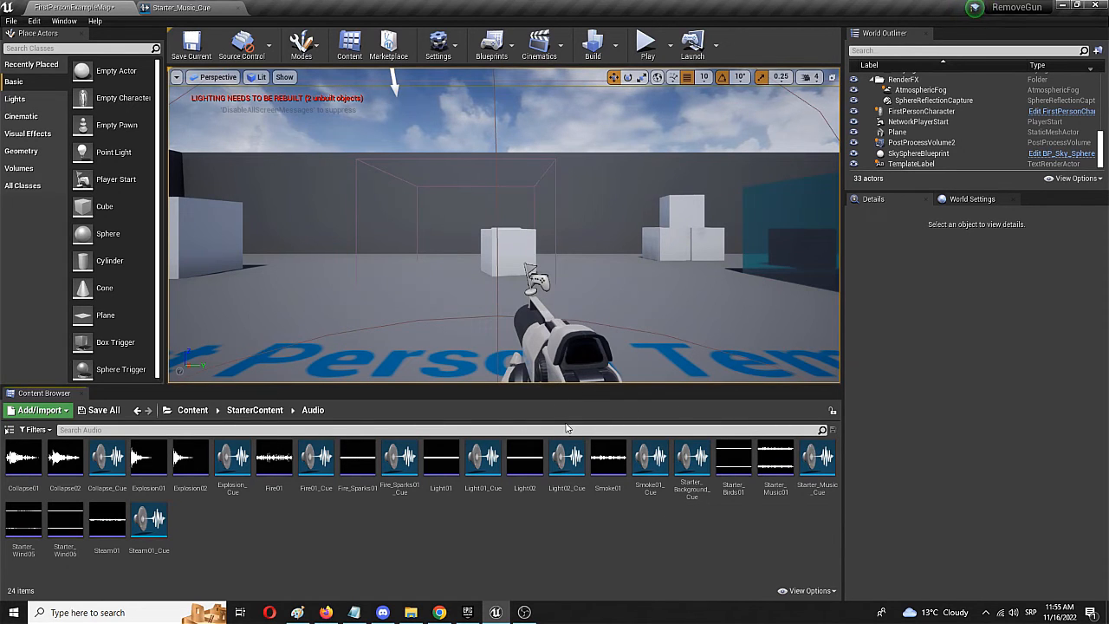
mouse_move(811, 506)
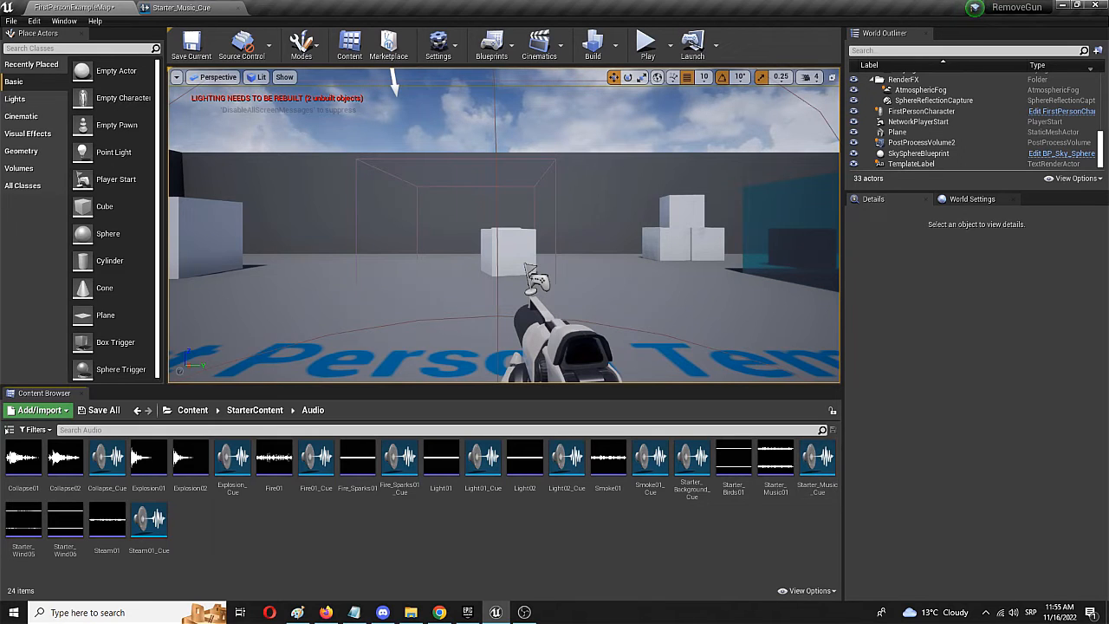
mouse_move(814, 458)
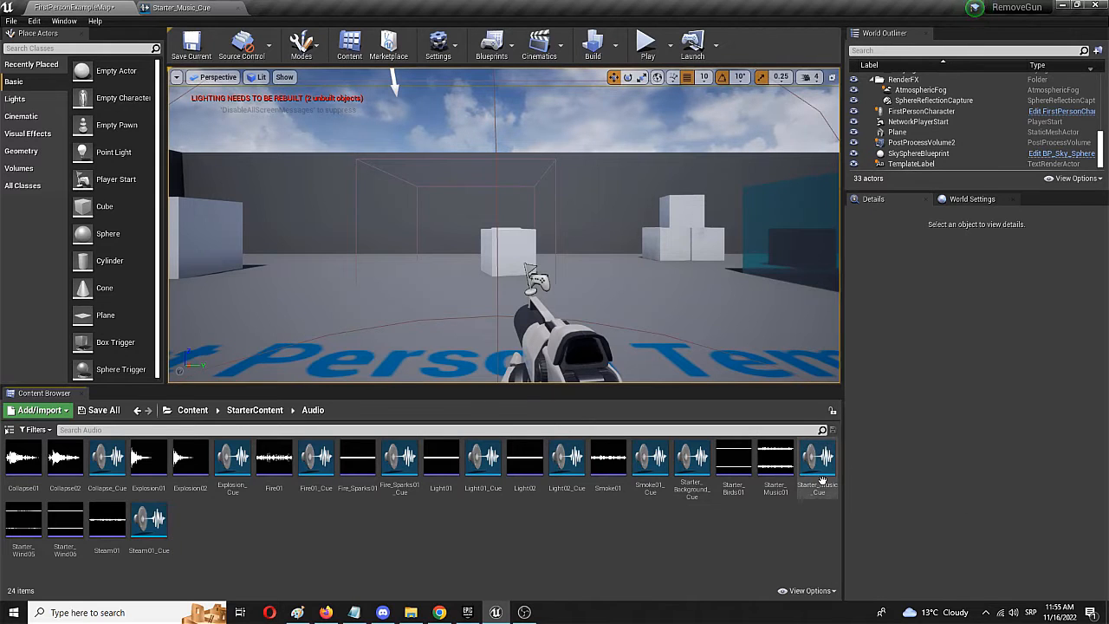
mouse_move(818, 458)
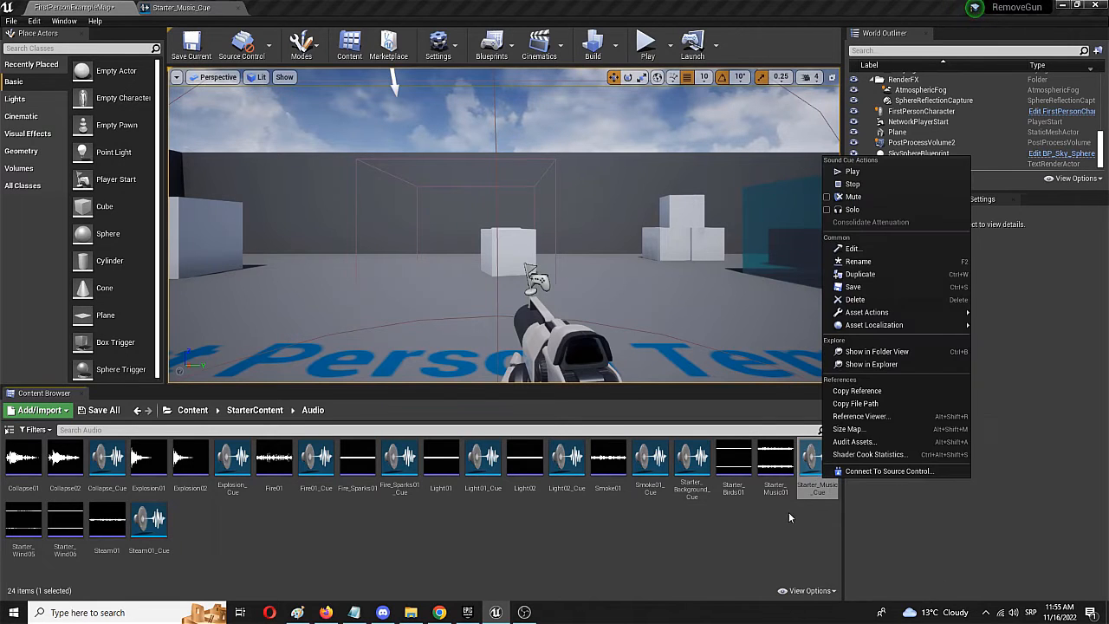
Place Starter_Music_Cue in the viewport as an ambient sound actor and launch Play In Editor
left_click(855, 249)
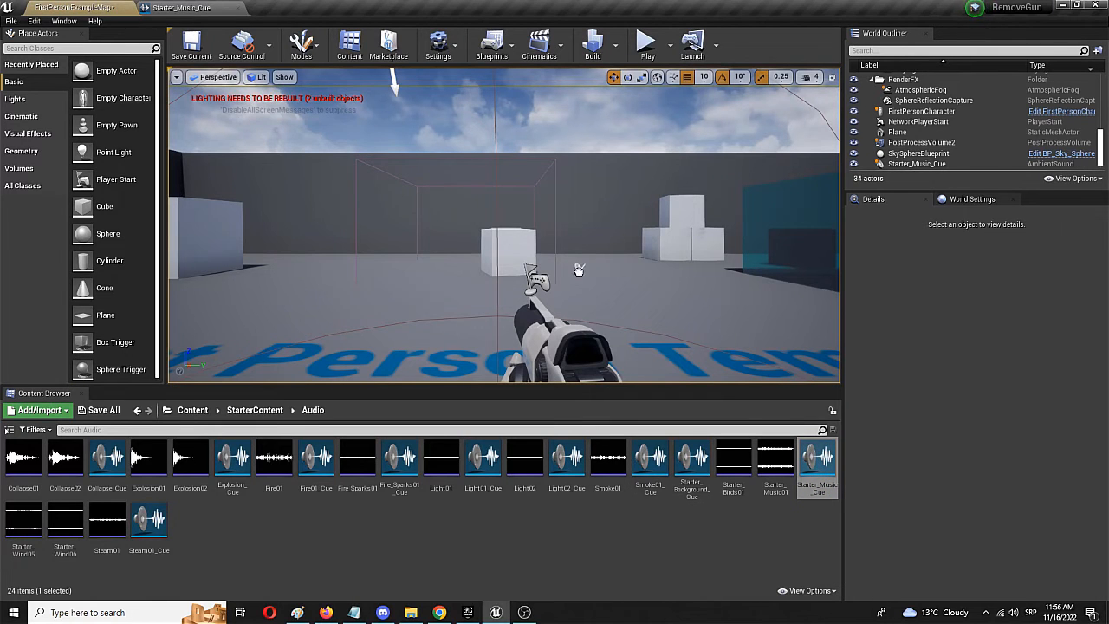
left_click(915, 163)
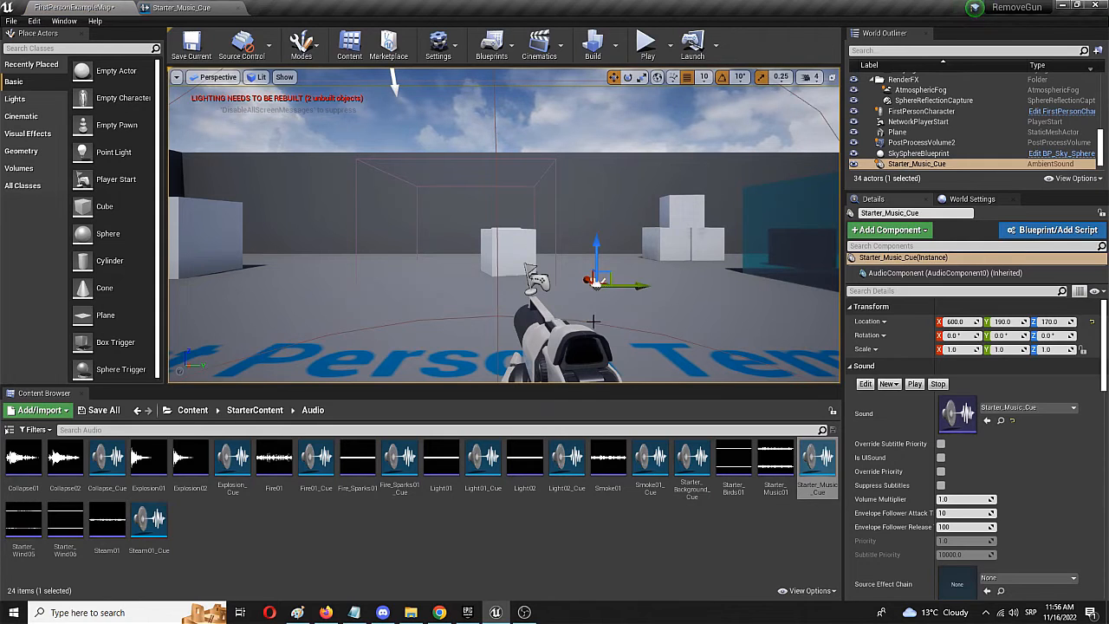
left_click(647, 44)
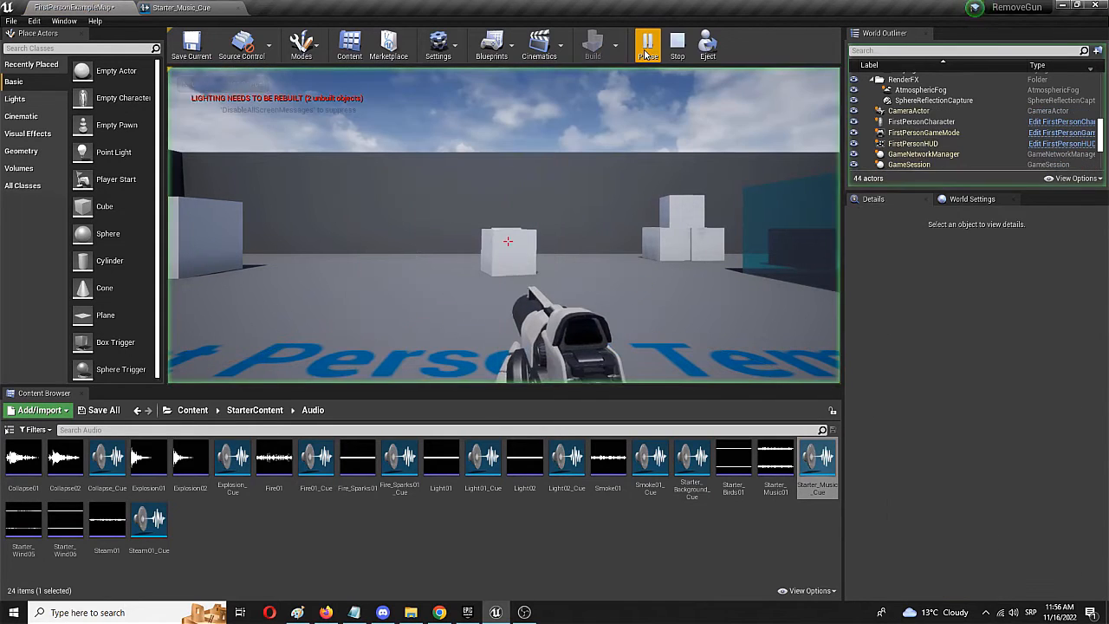
Stop the play session and return to the level editor
left_click(648, 44)
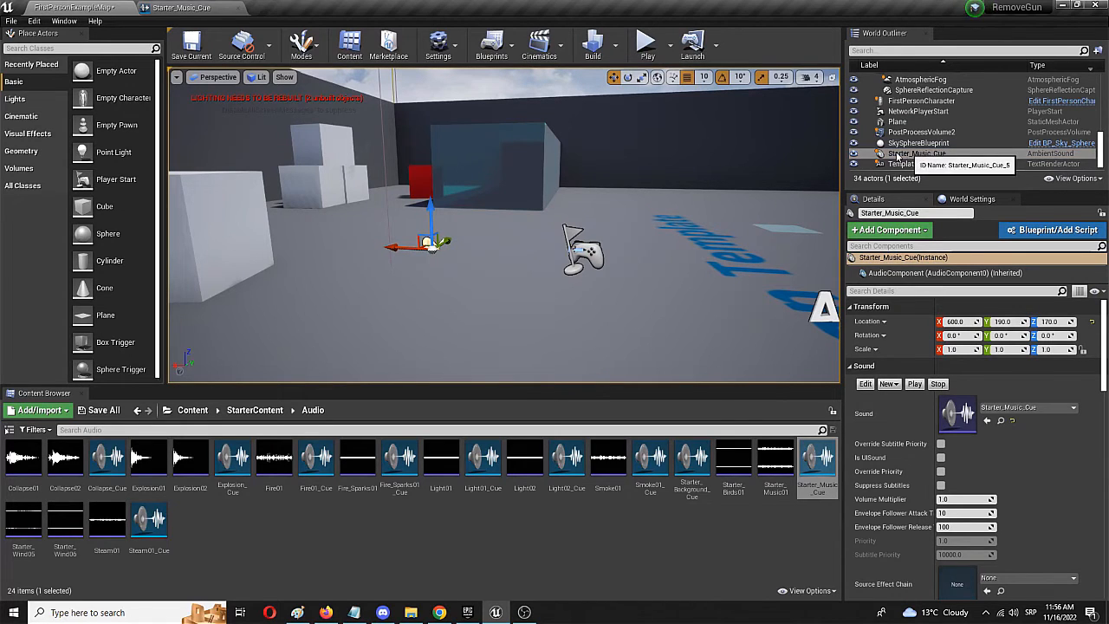
Filter the actor's Details for 'vol' and set Randomization Volume Min to 0.01
scroll("down", 3)
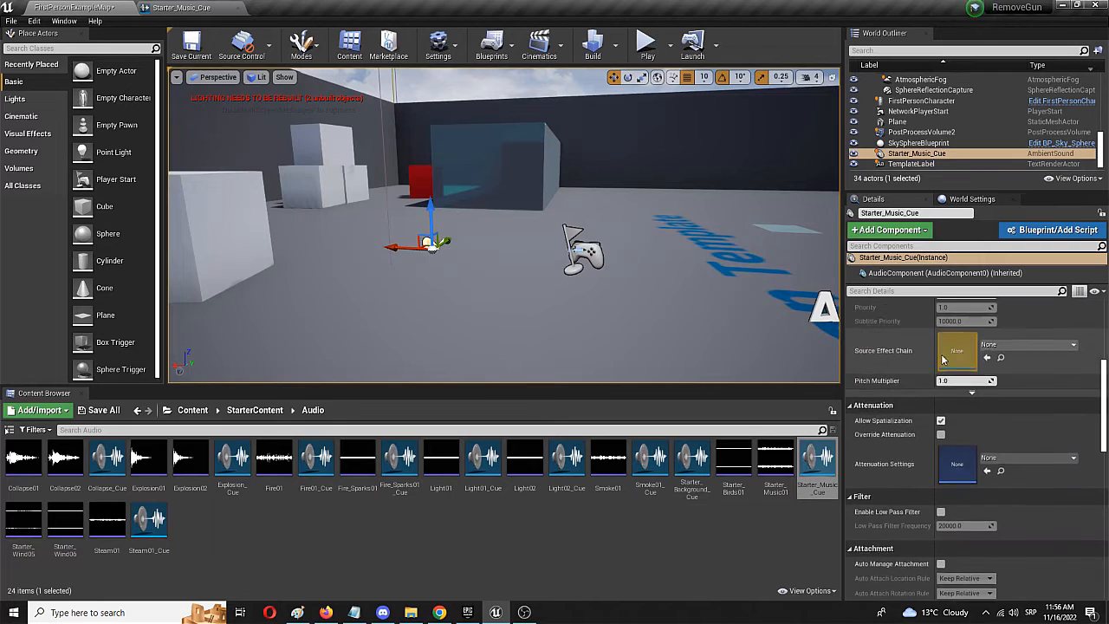
scroll("down", 3)
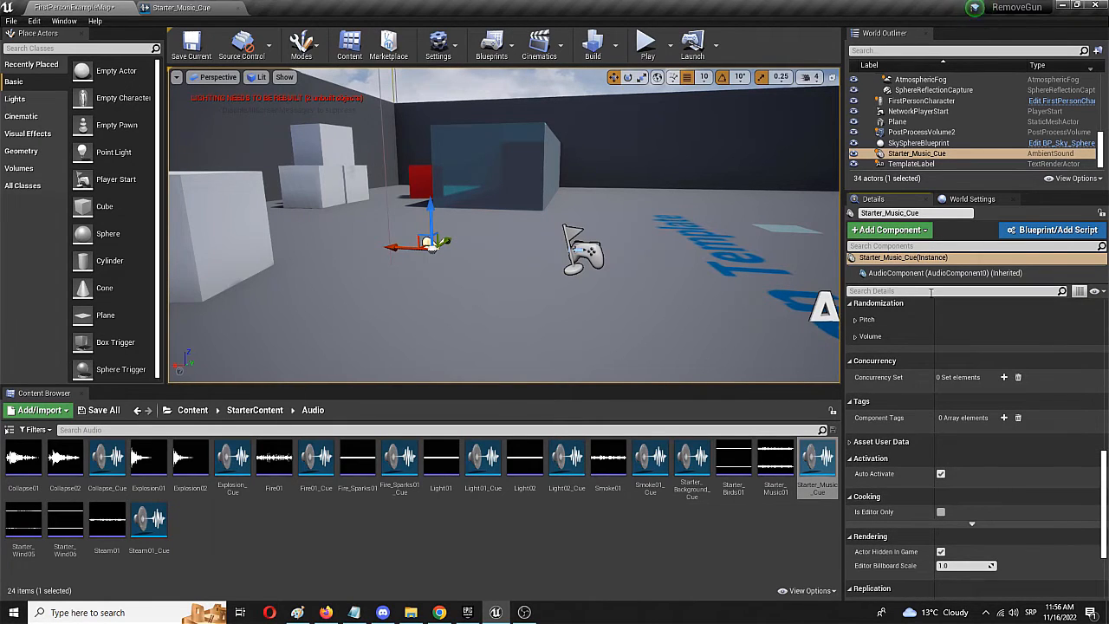
type("vol")
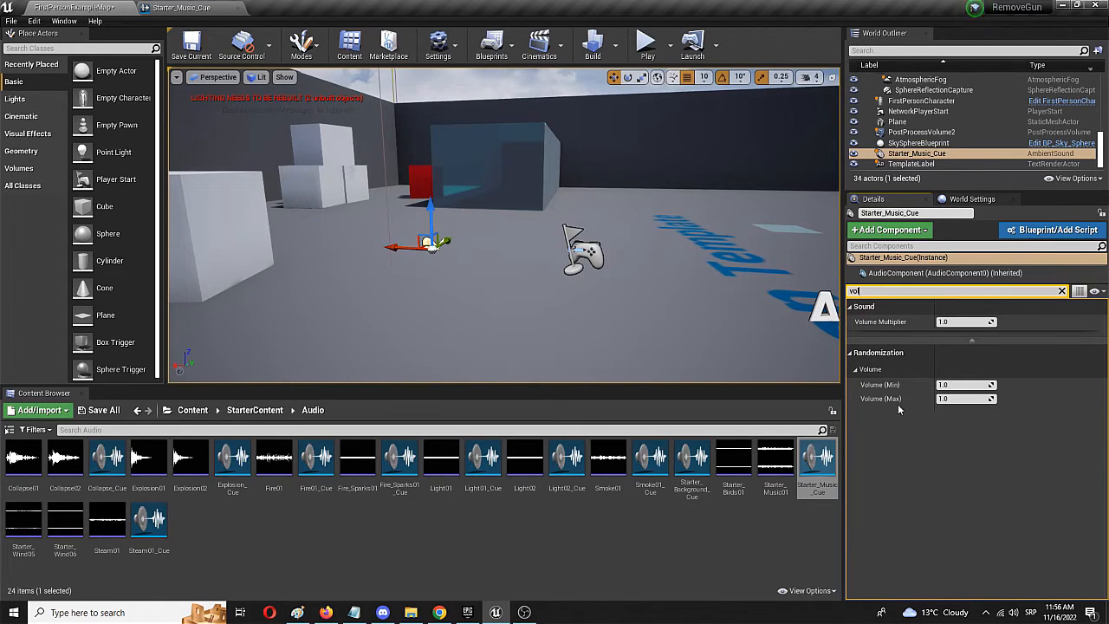
mouse_move(877, 385)
type("0.01")
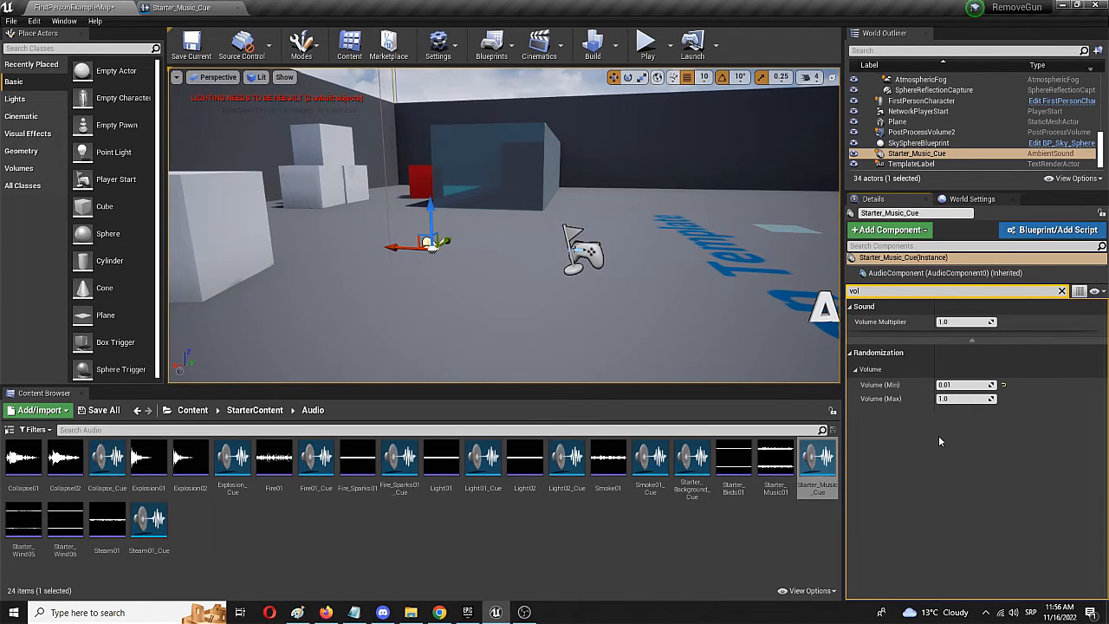
left_click(191, 43)
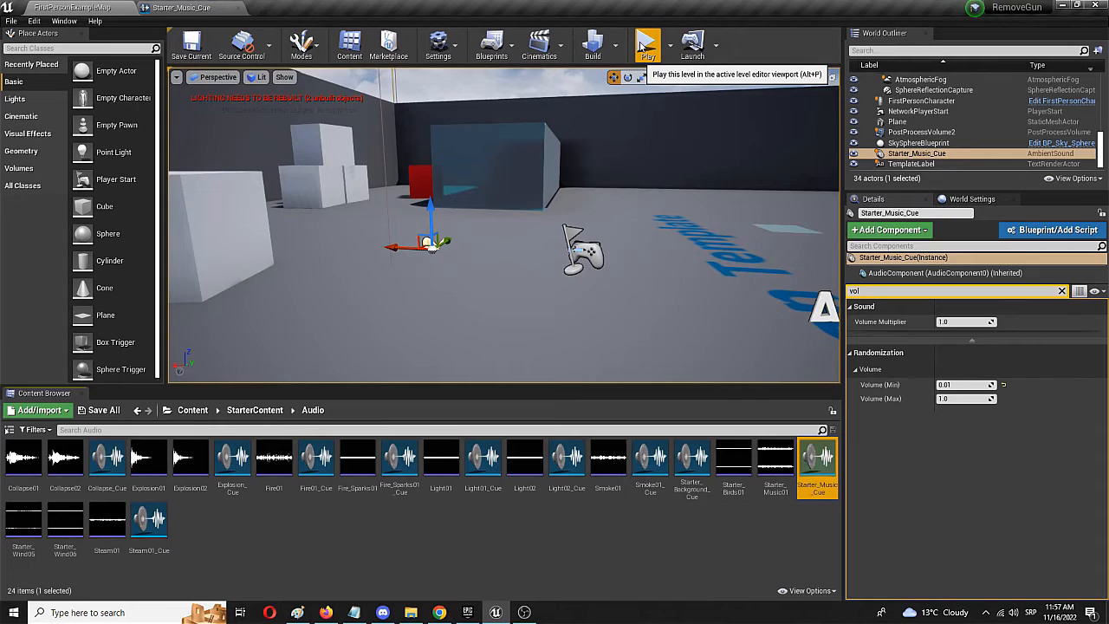
left_click(648, 43)
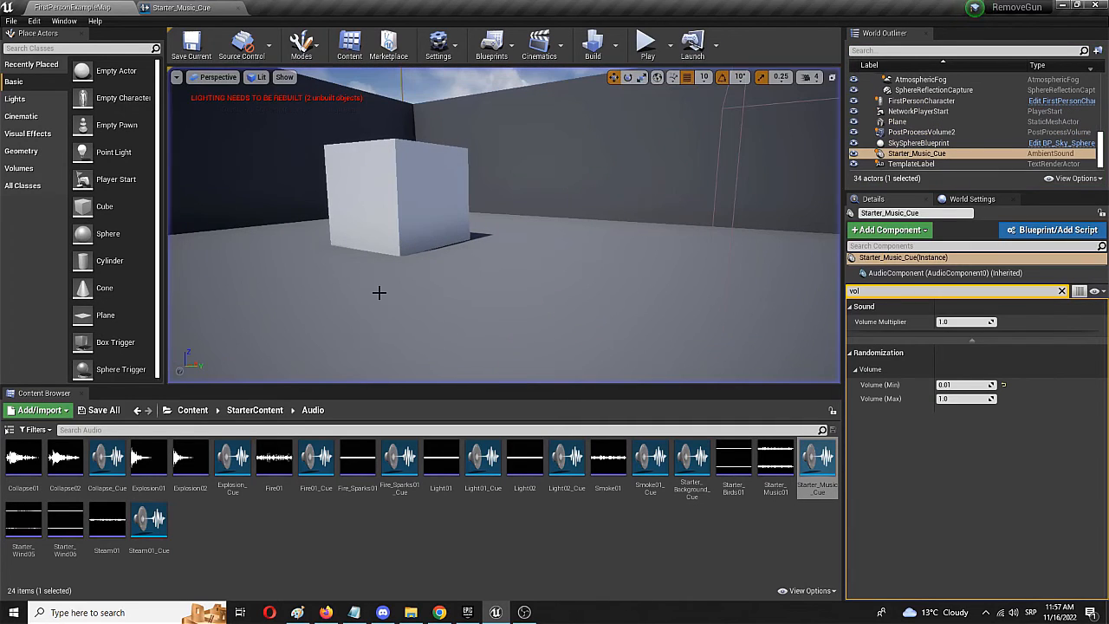
mouse_move(302, 43)
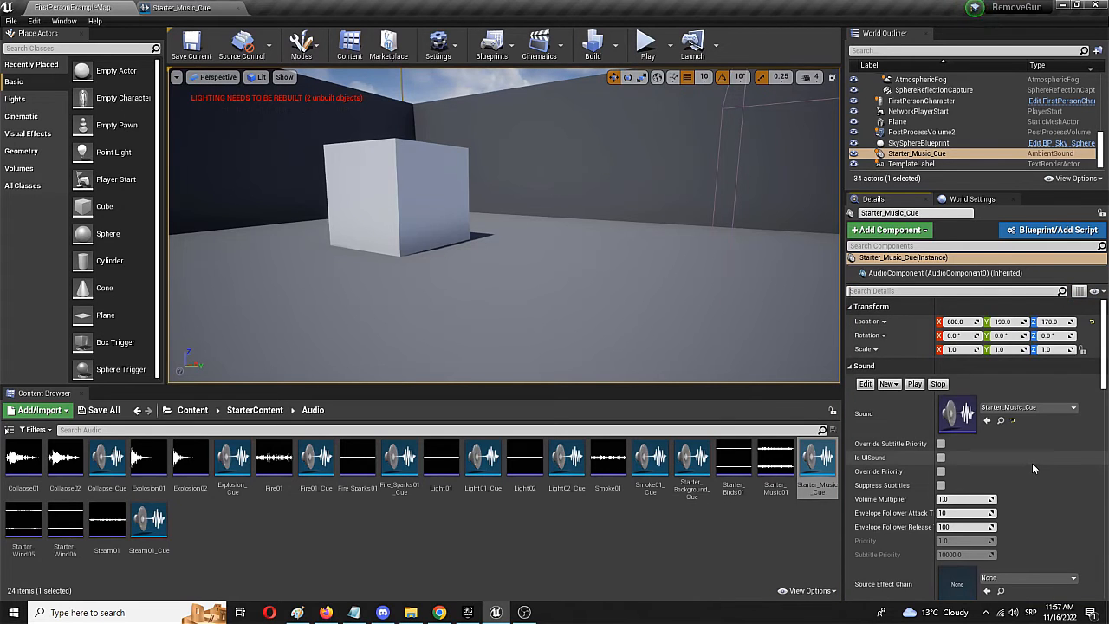
scroll("down", 3)
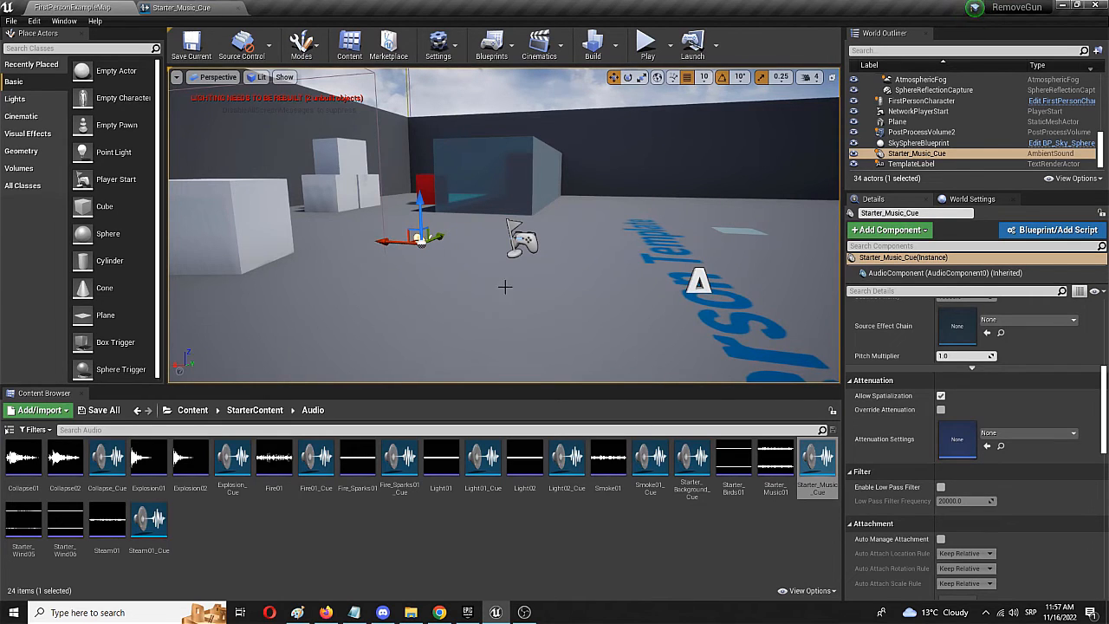
mouse_move(534, 284)
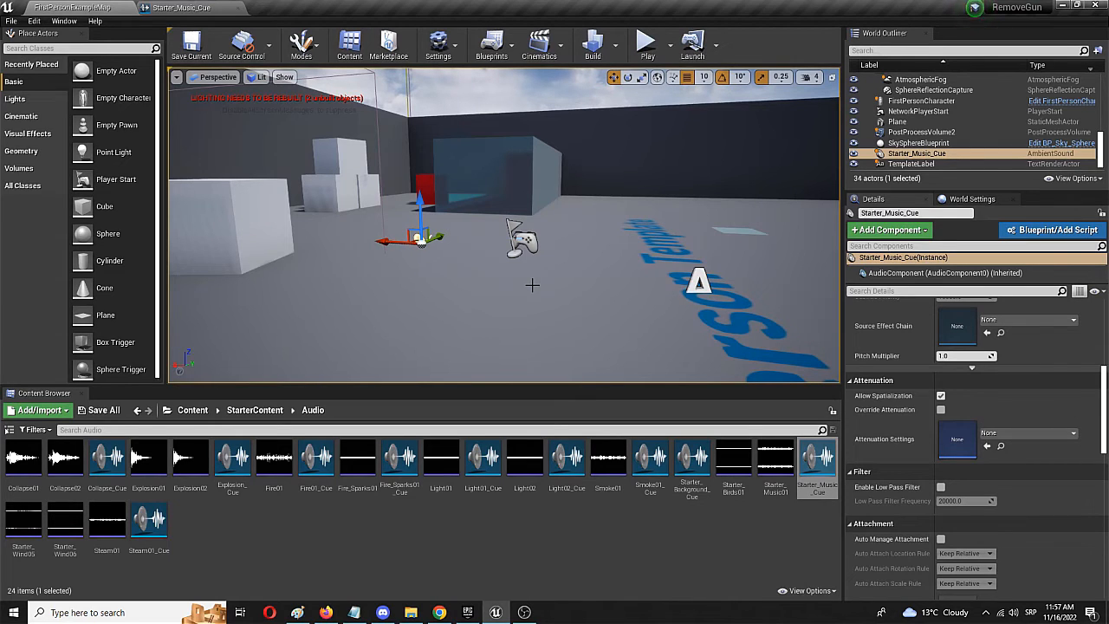
mouse_move(482, 274)
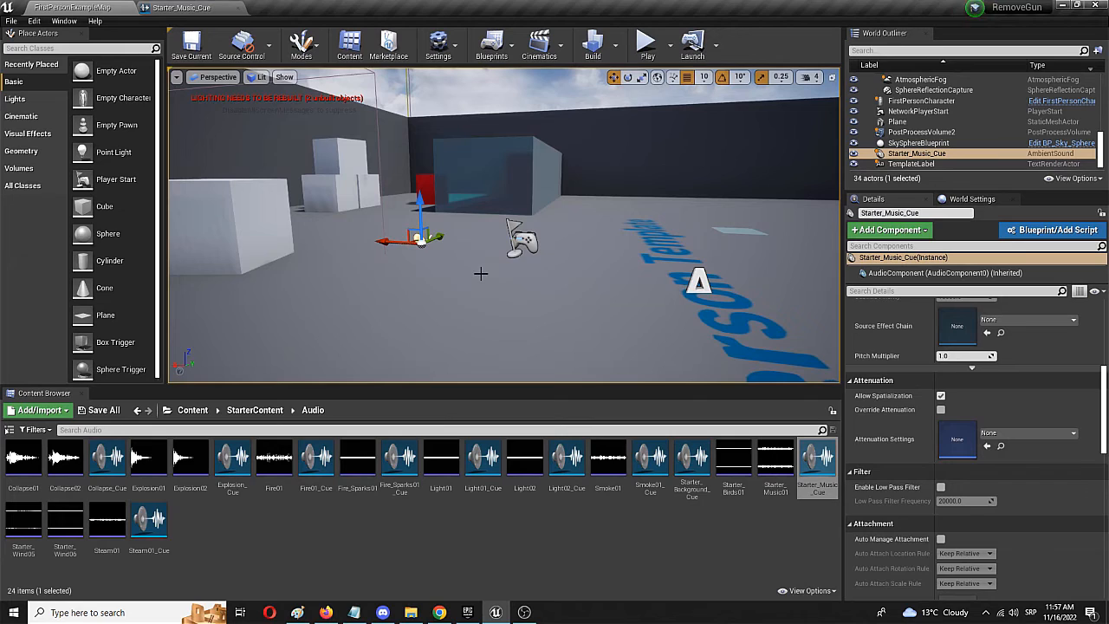
mouse_move(458, 246)
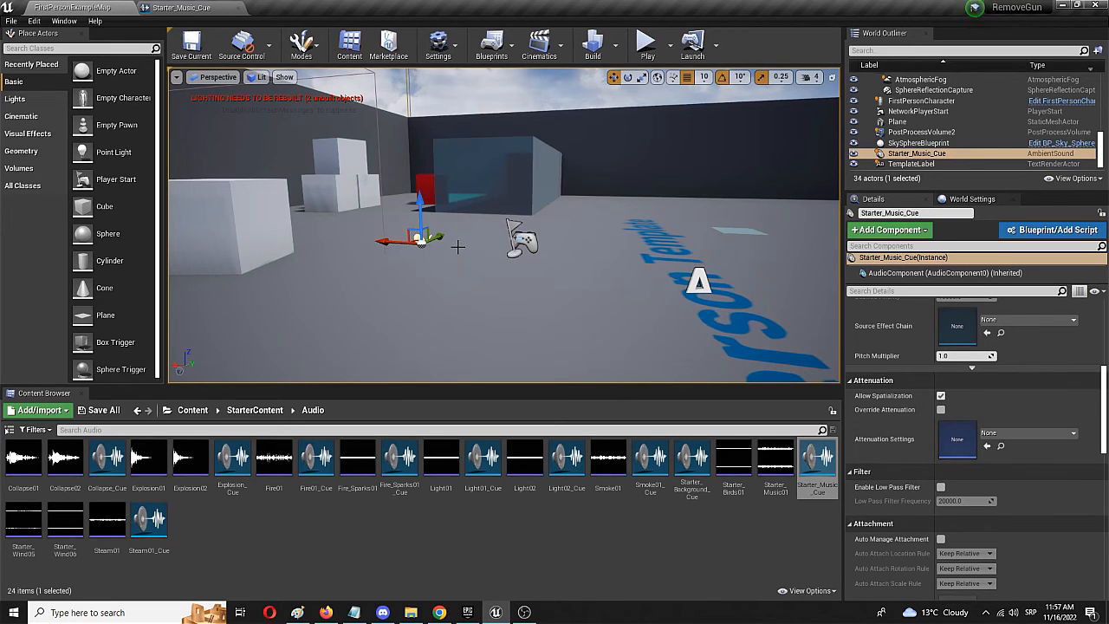
mouse_move(454, 271)
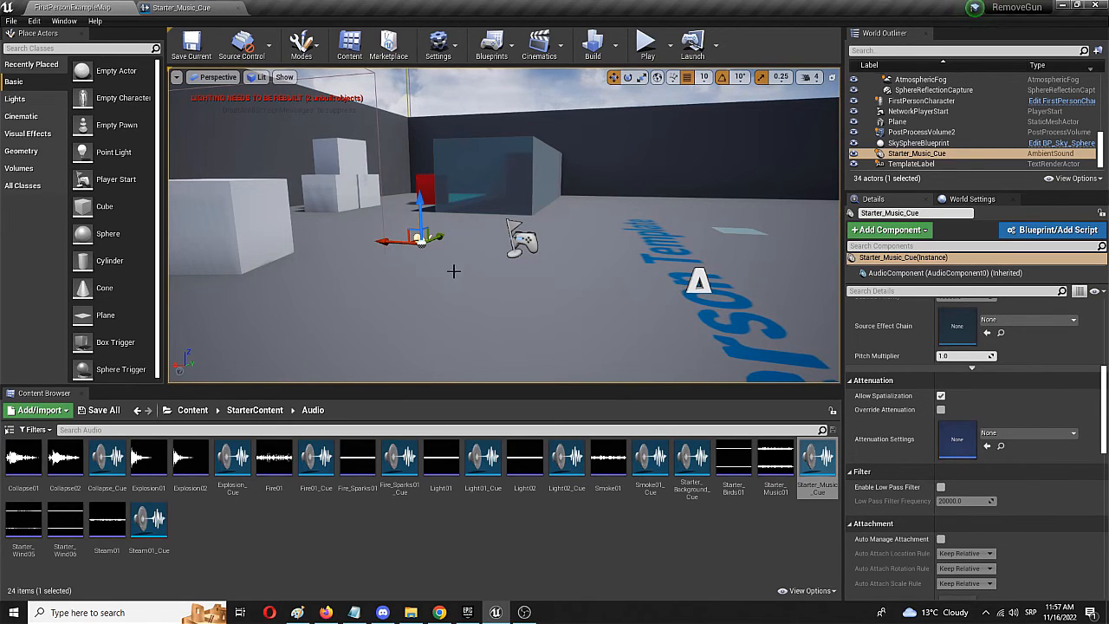
mouse_move(459, 257)
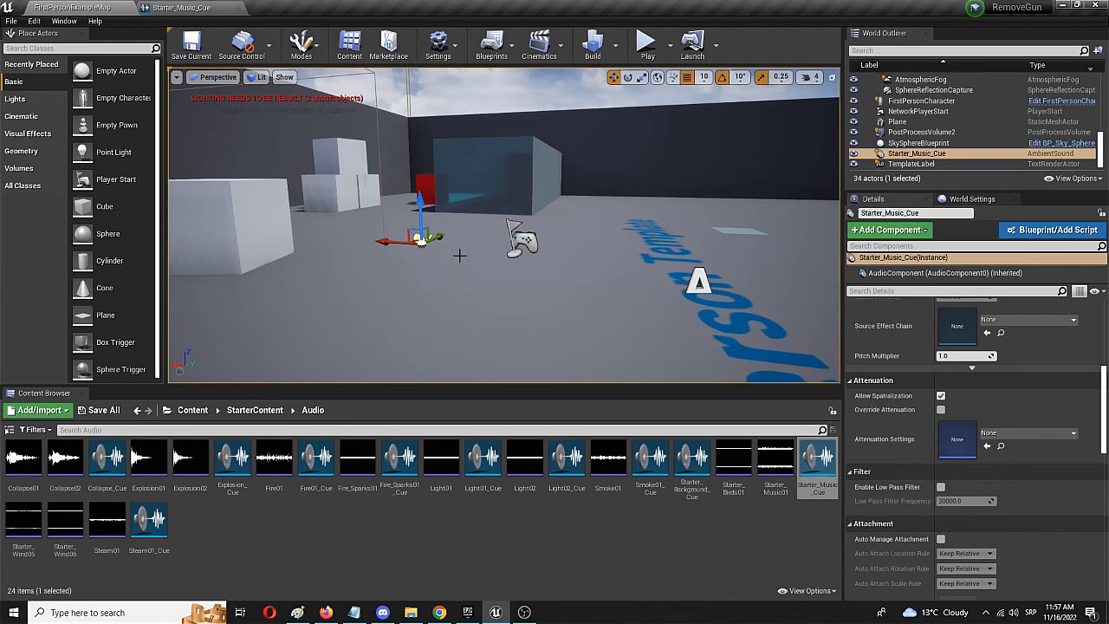
mouse_move(364, 253)
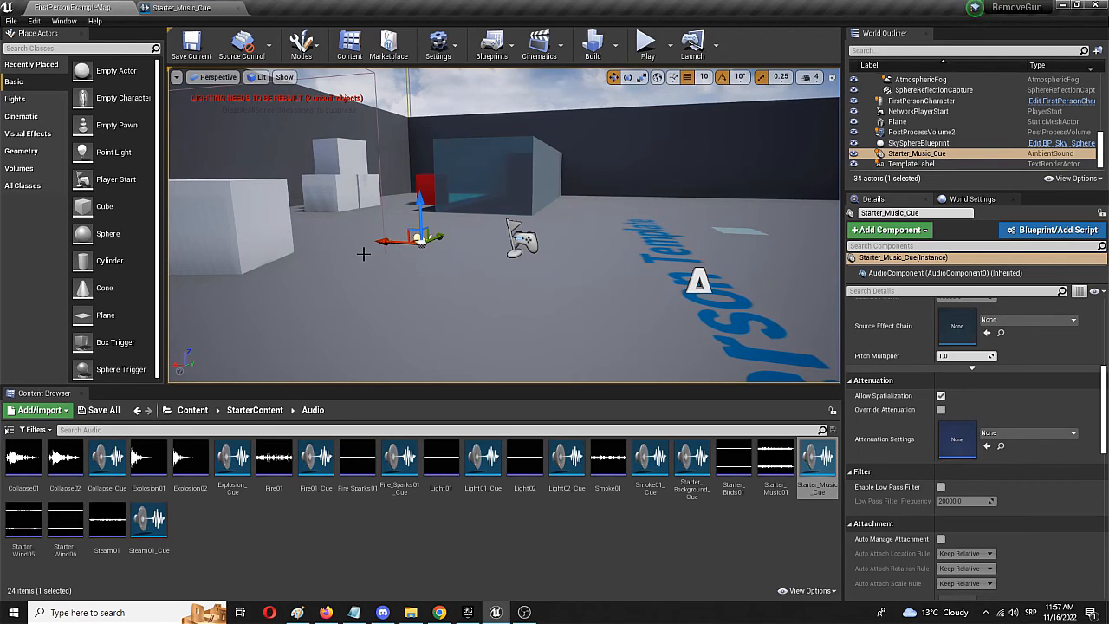